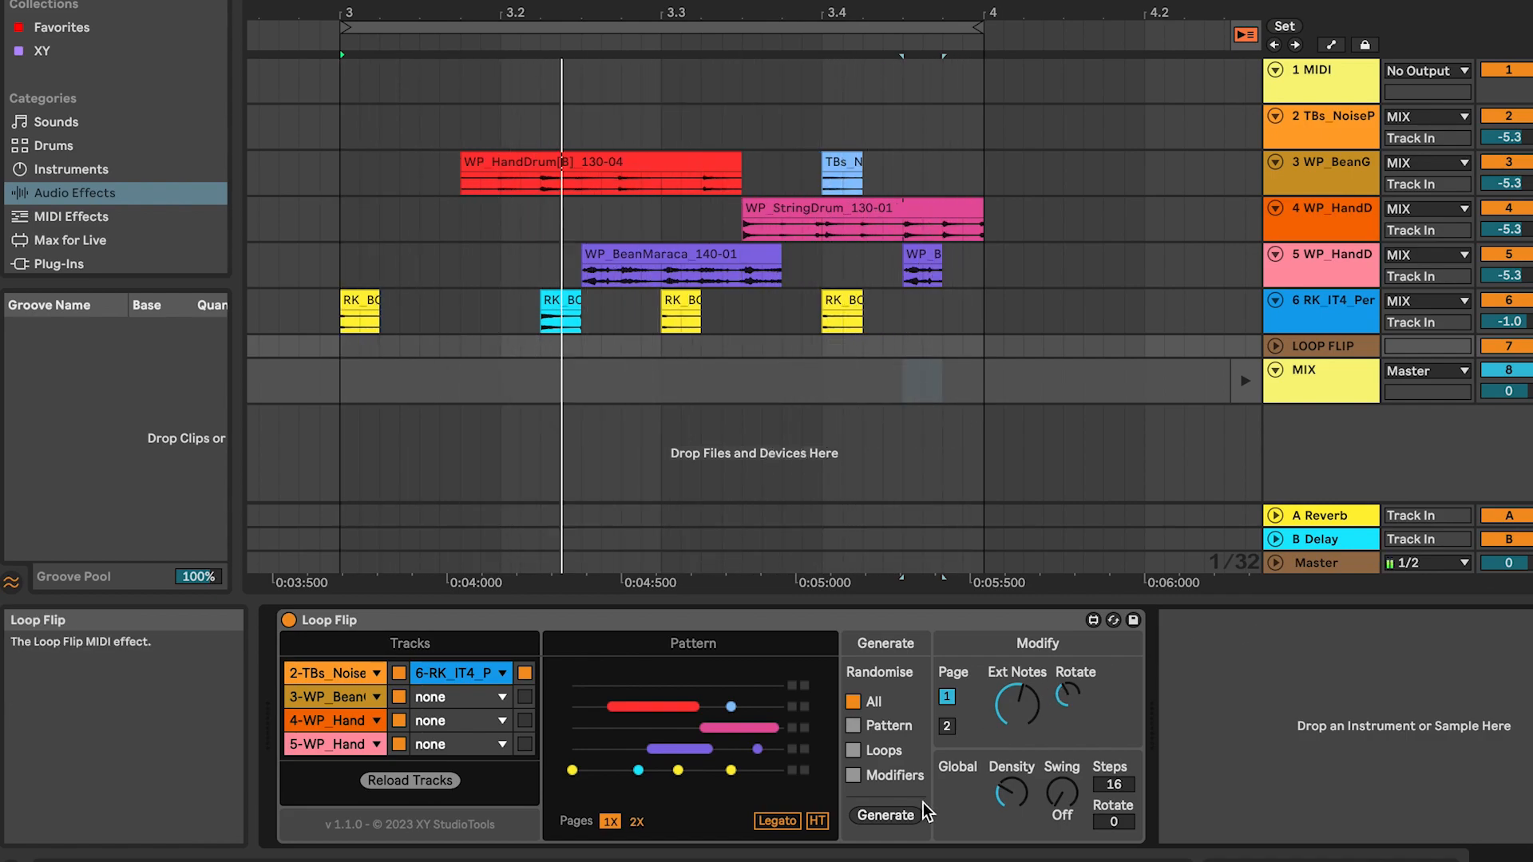
# Step: Toggle Loop Flip's Legato switch until it is lit orange
pyautogui.click(776, 821)
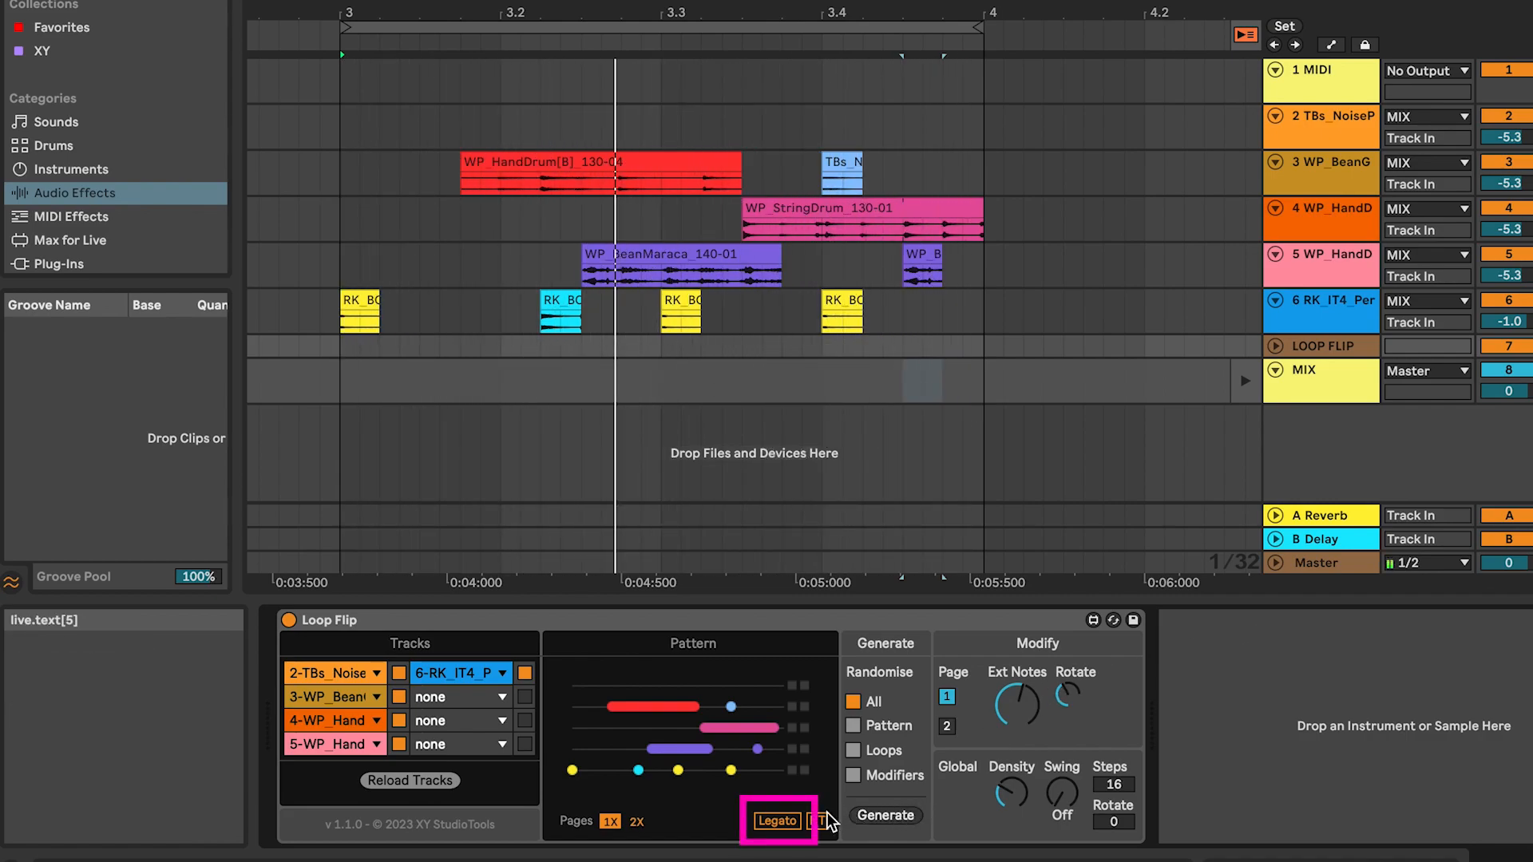
pyautogui.click(776, 819)
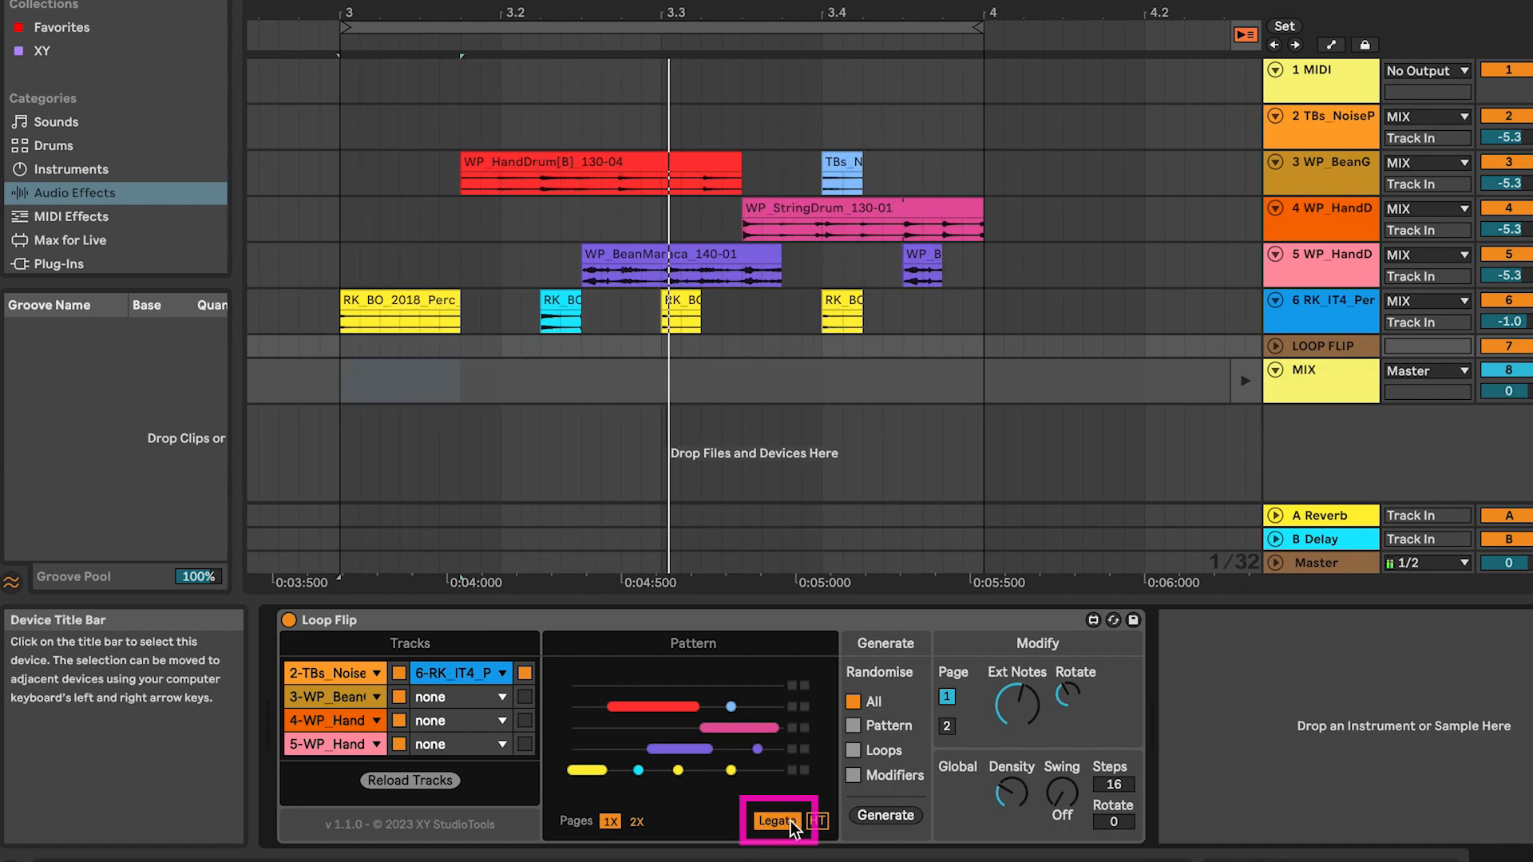
pyautogui.click(816, 821)
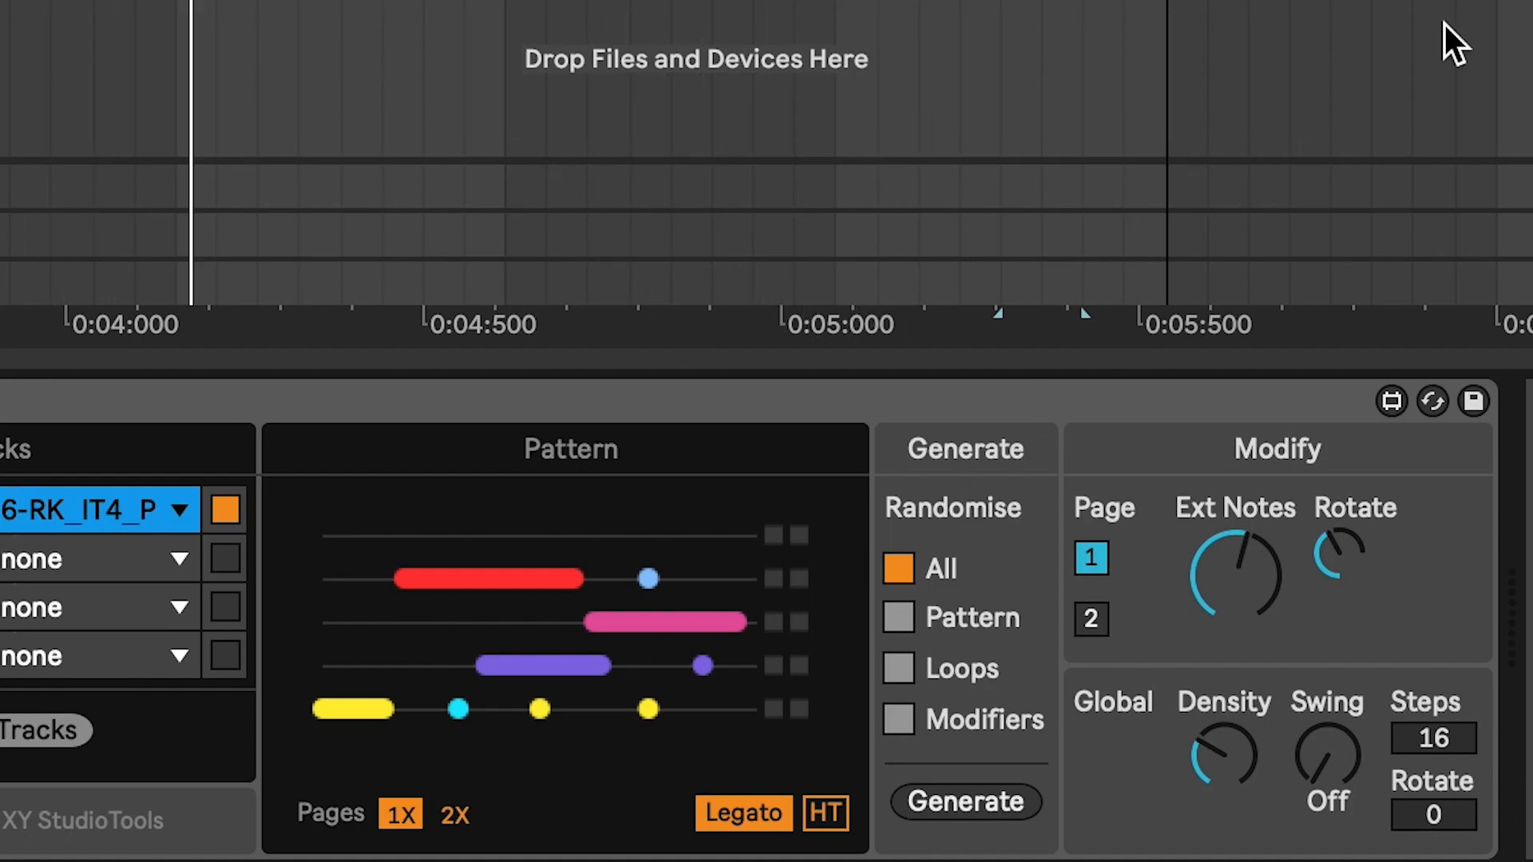
# Step: Map Loop Flip's Generate button to a computer key and a MIDI control
pyautogui.click(966, 801)
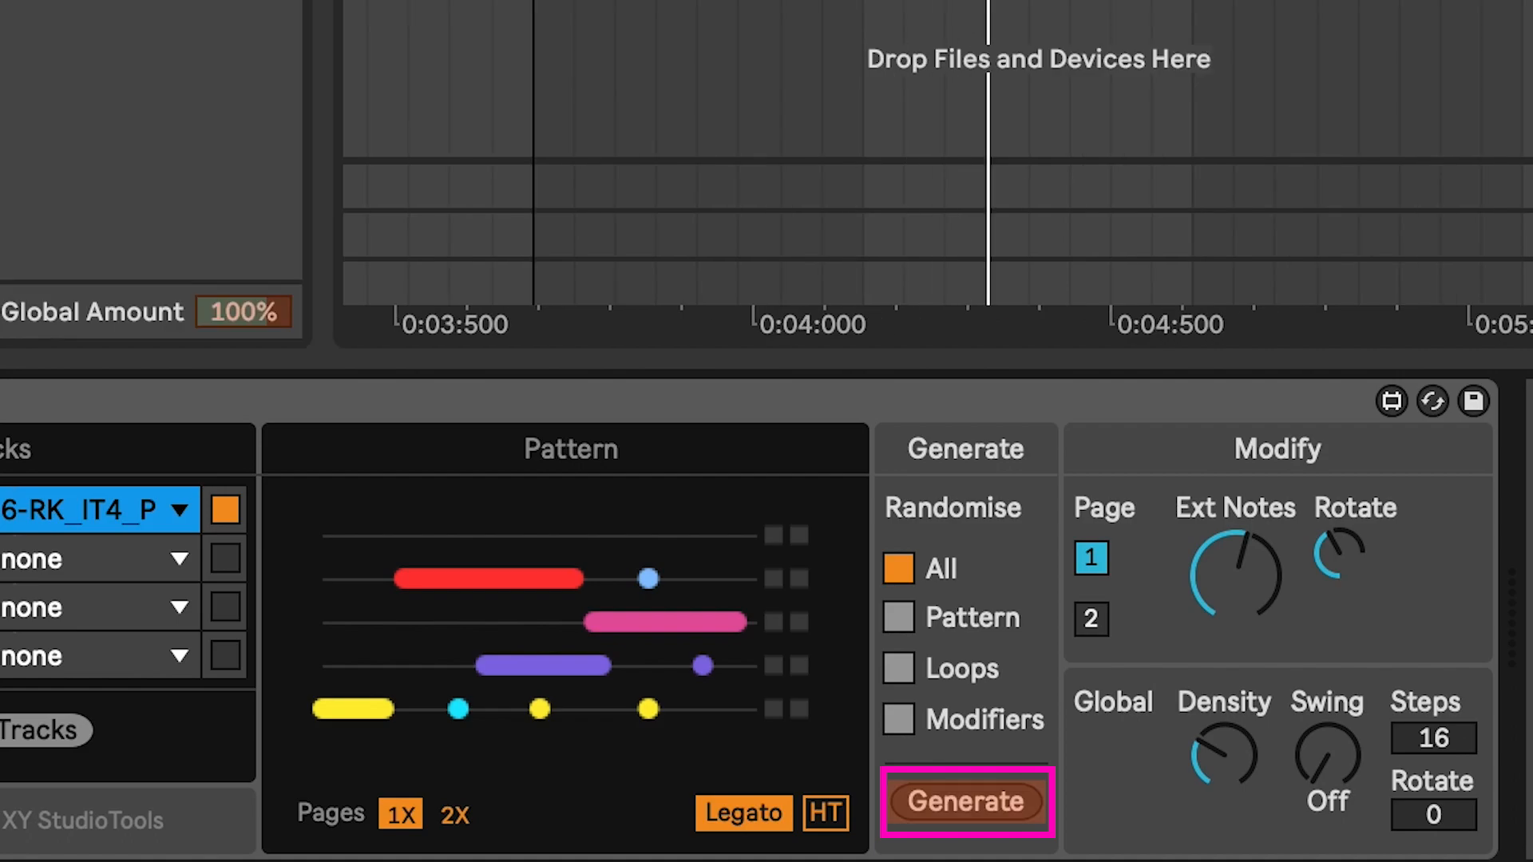
pyautogui.click(965, 801)
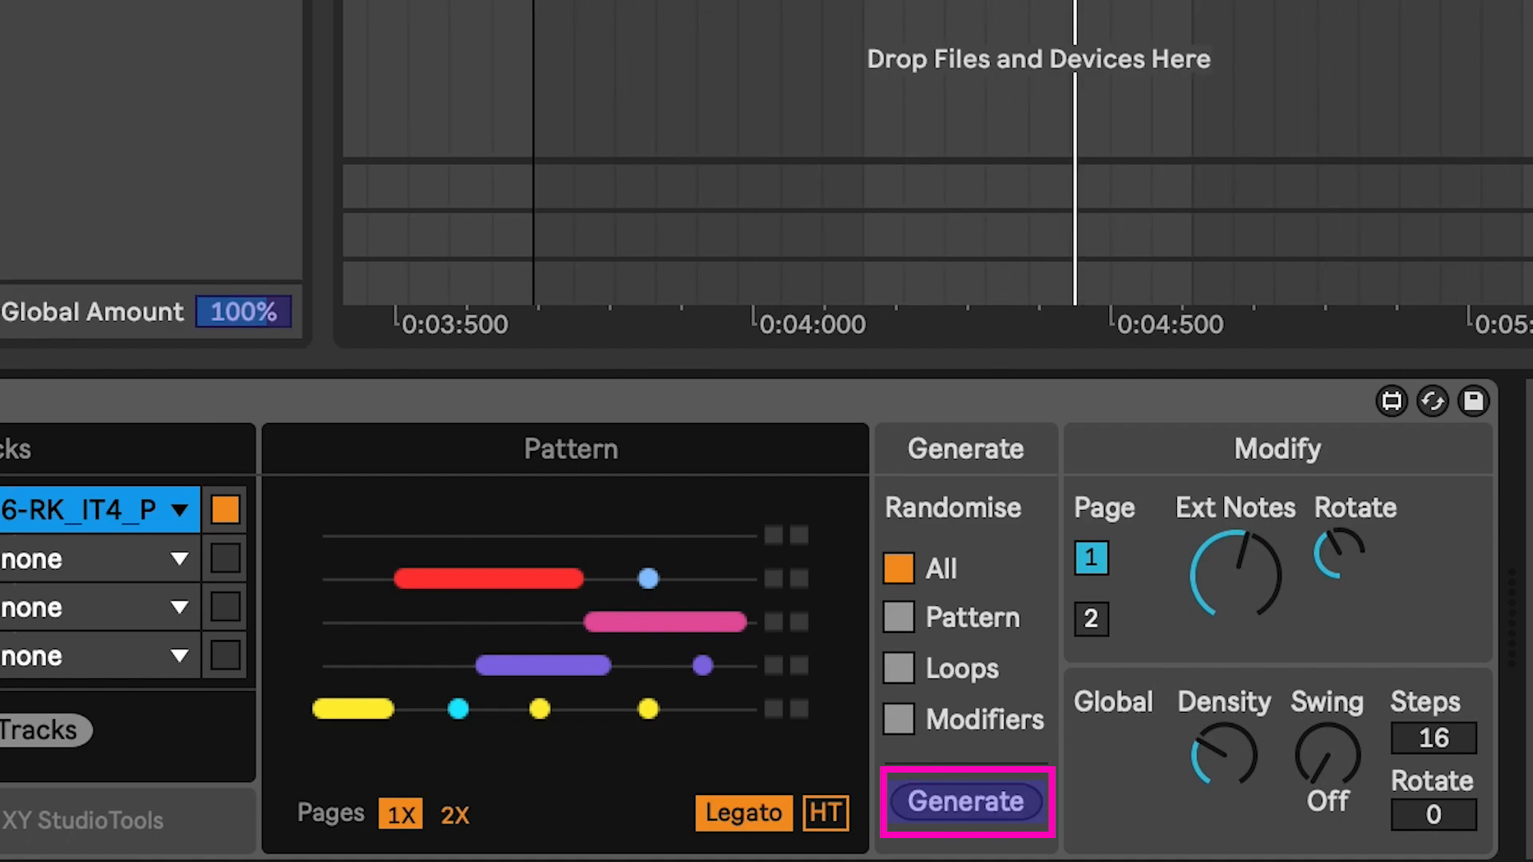